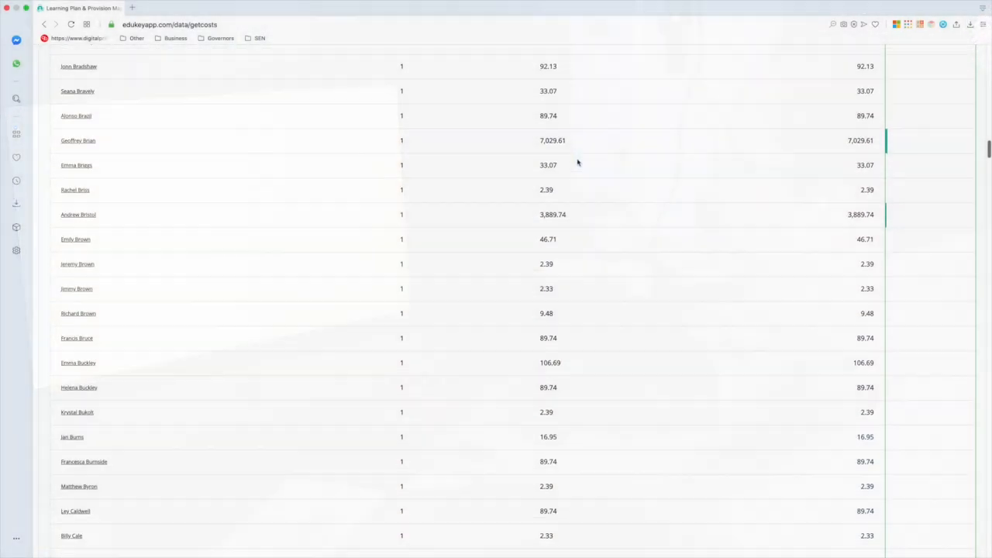
- Finish reviewing the costs report and navigate toward the Reports menu
scroll("down", 3)
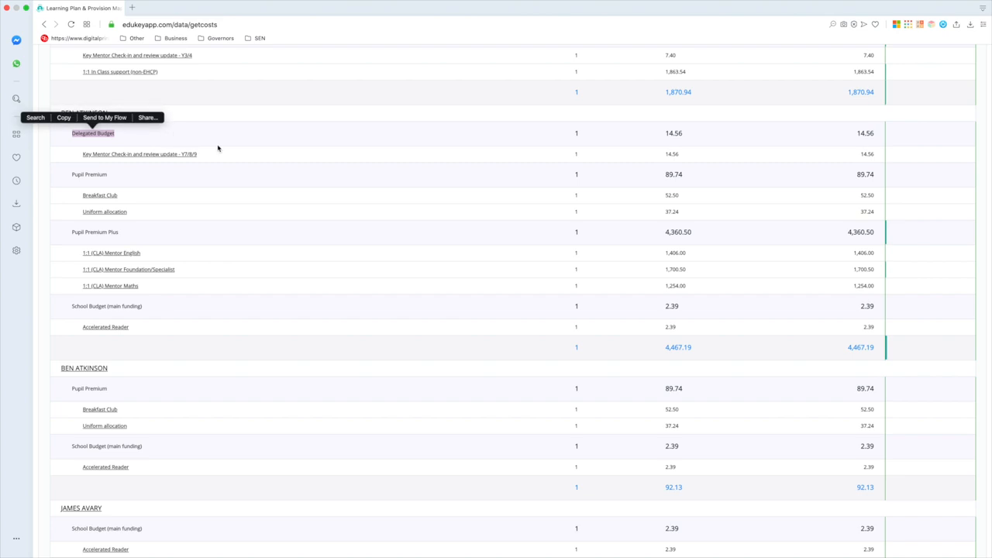
mouse_move(149, 149)
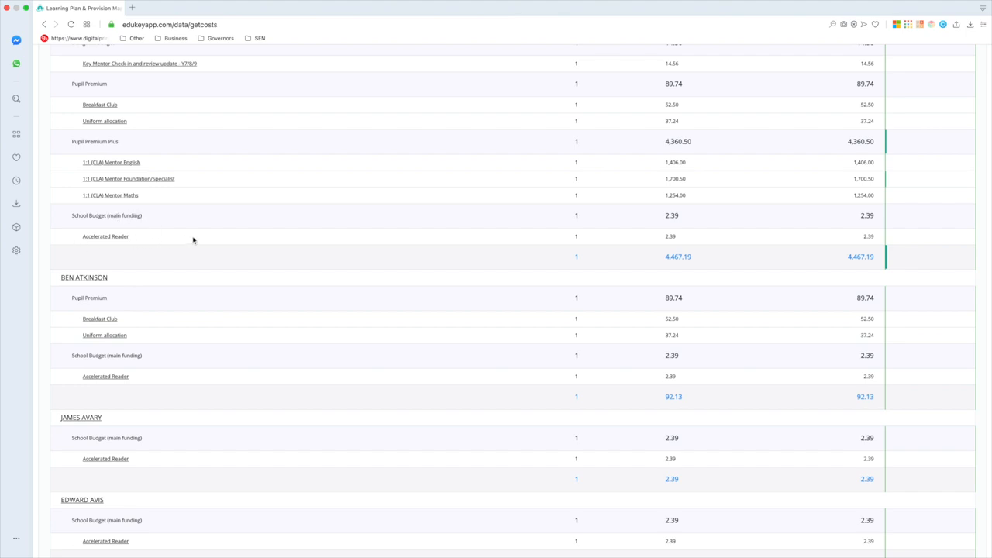
scroll("down", 3)
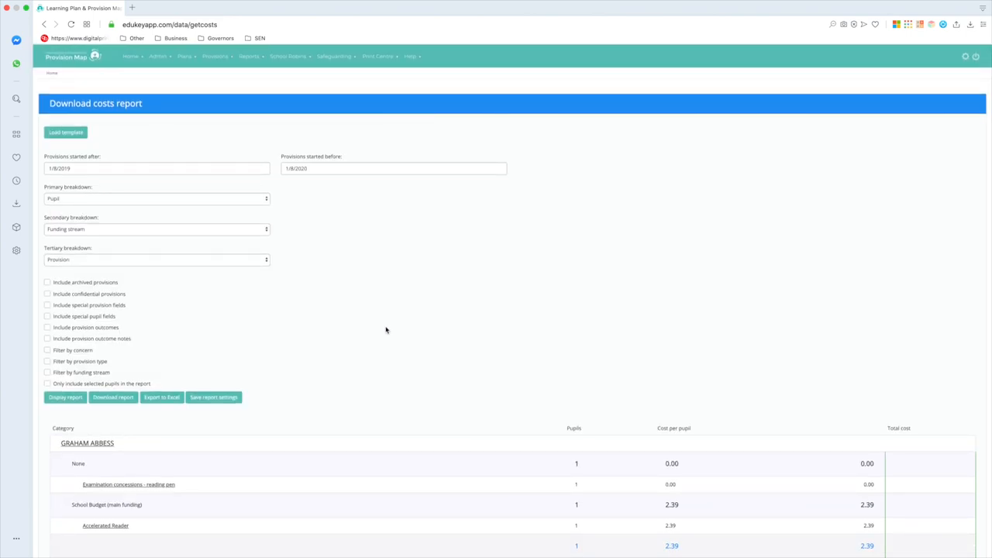
mouse_move(205, 346)
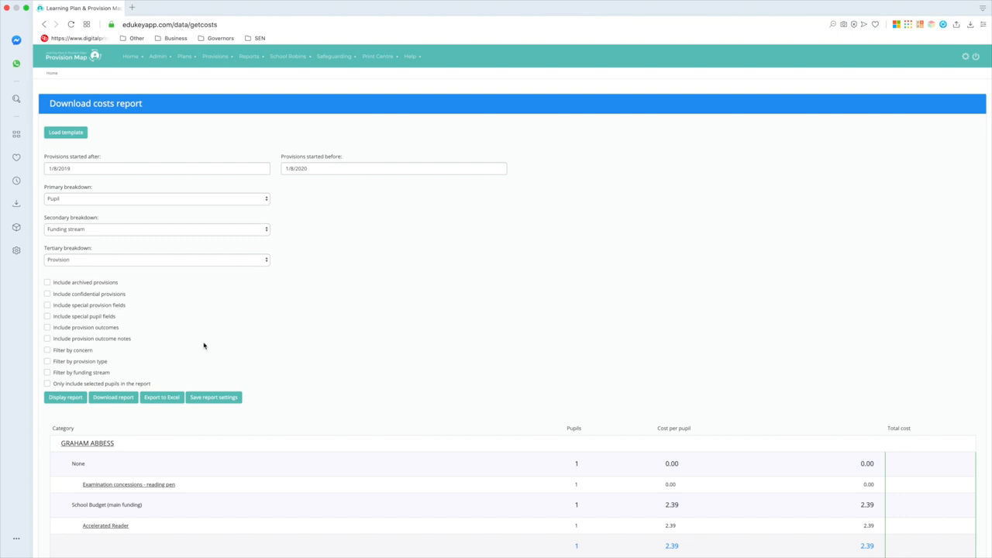
left_click(46, 327)
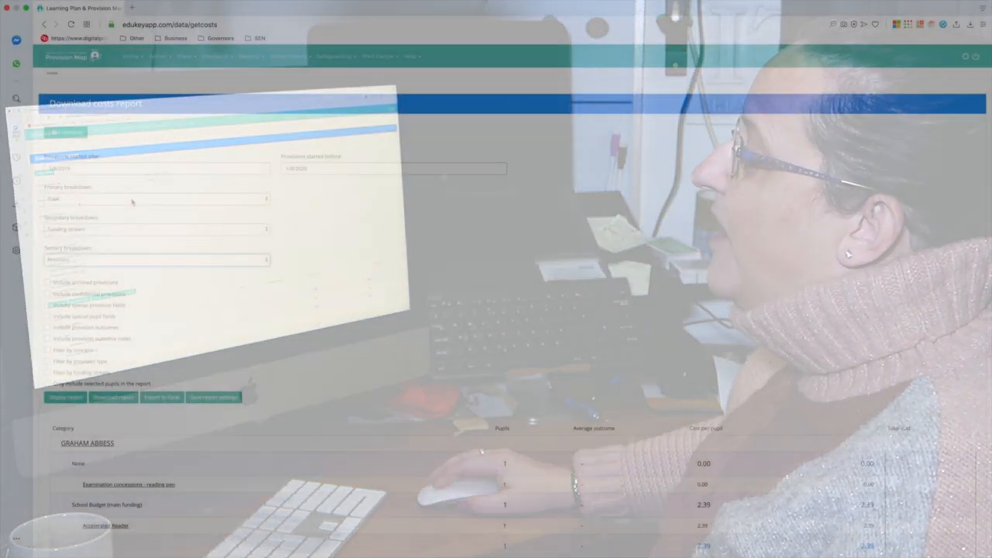
left_click(155, 198)
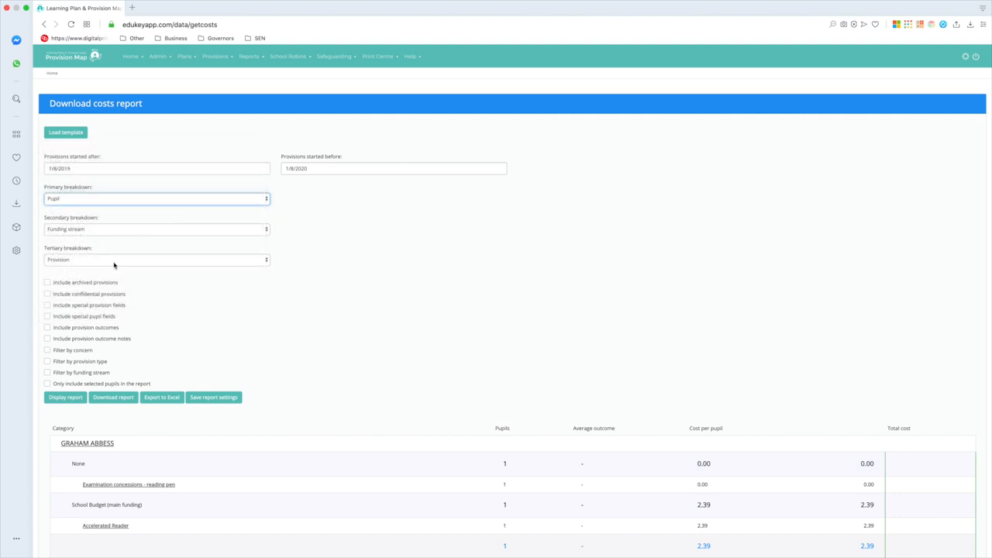
mouse_move(80, 334)
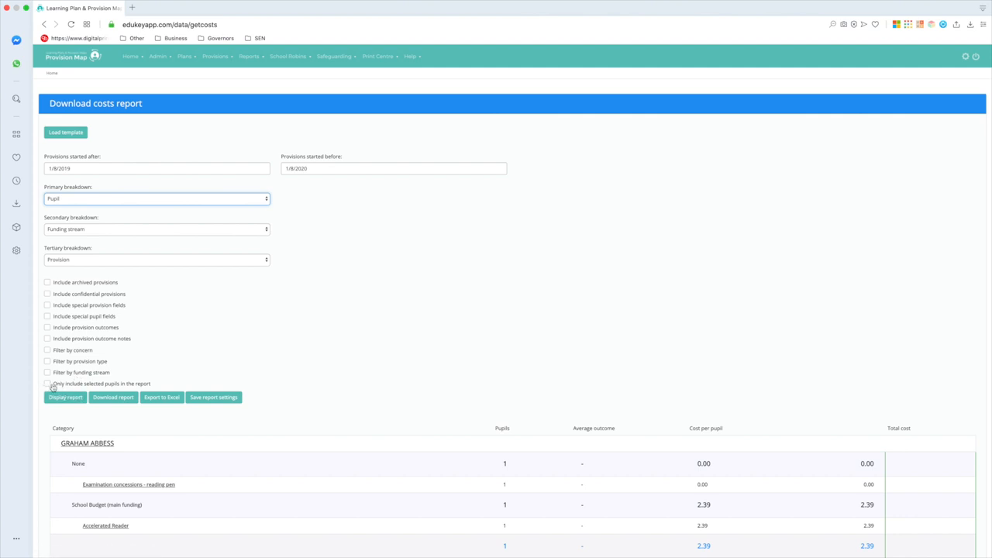
scroll("down", 3)
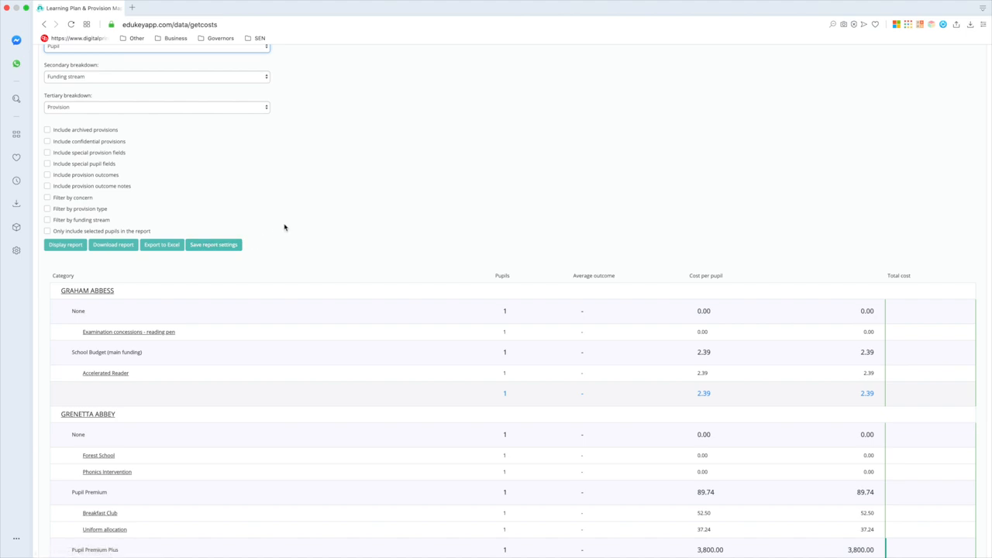
- Go to the outcome report and set Breakdown by to Provision
left_click(248, 48)
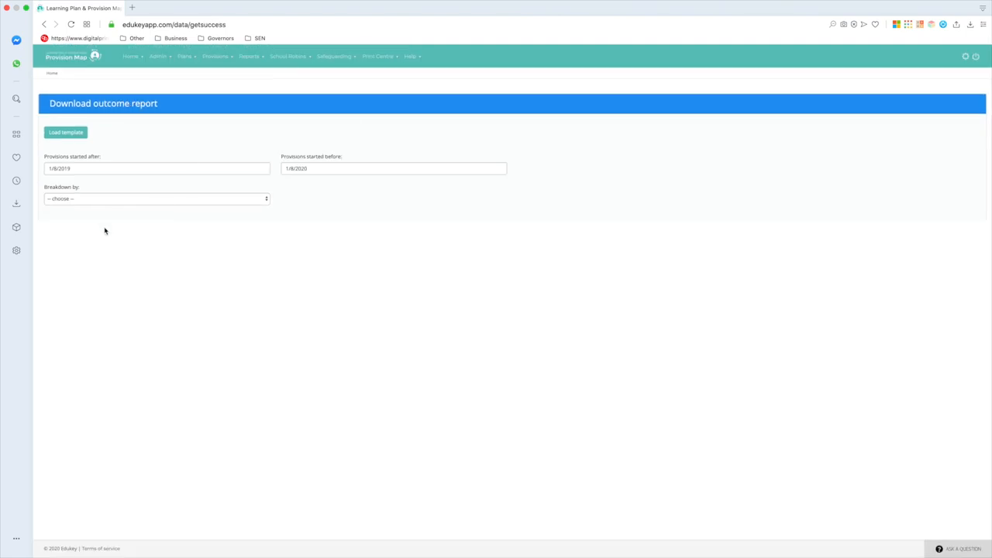
left_click(155, 199)
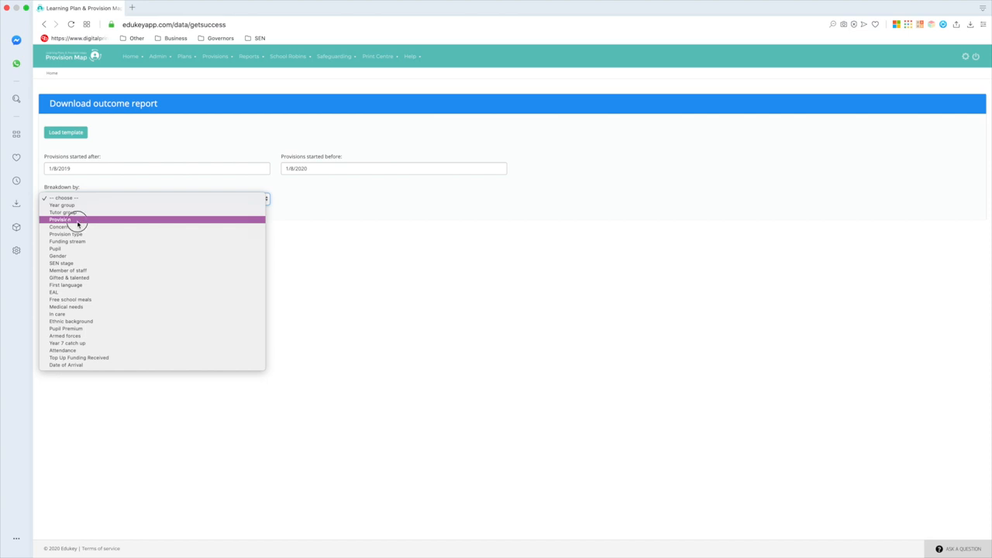
left_click(60, 220)
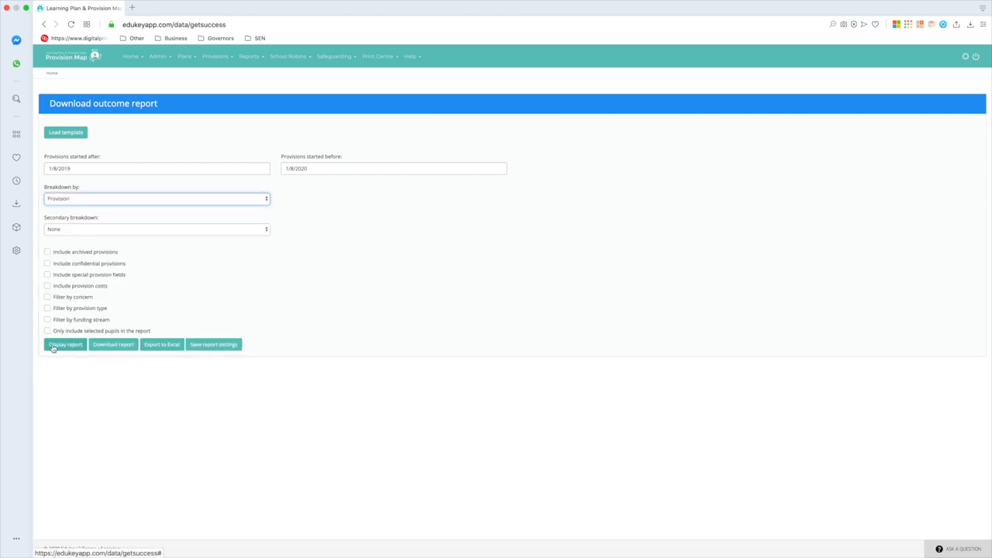